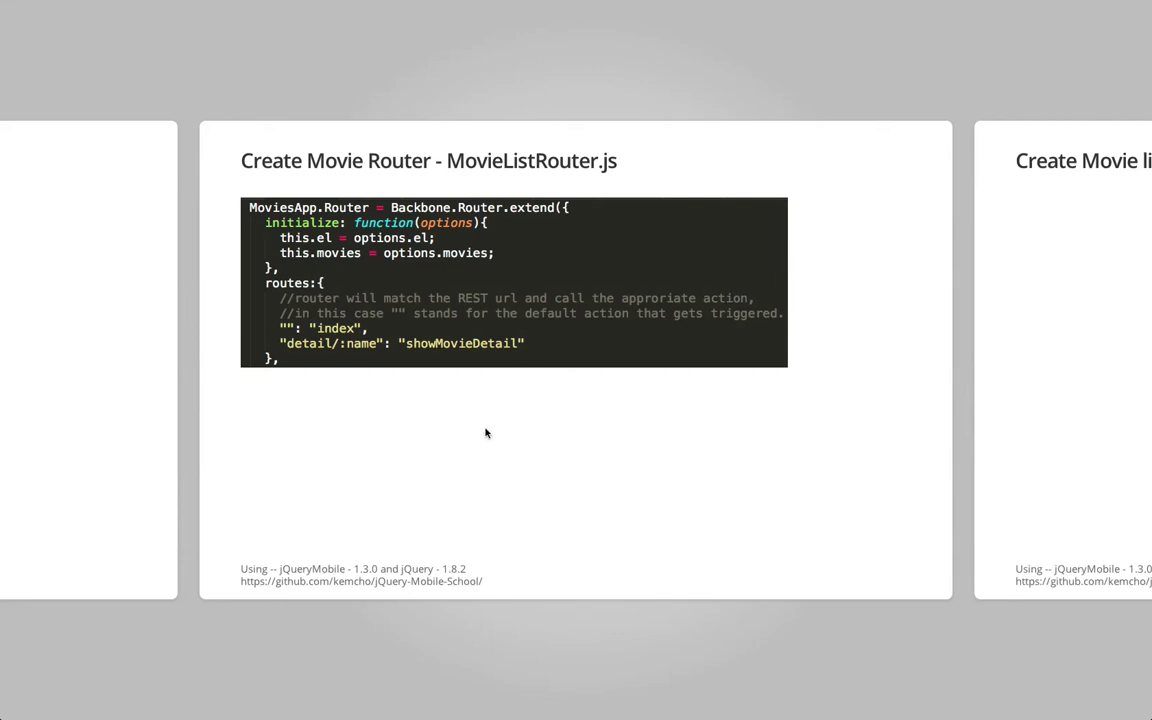
mouse_move(292, 332)
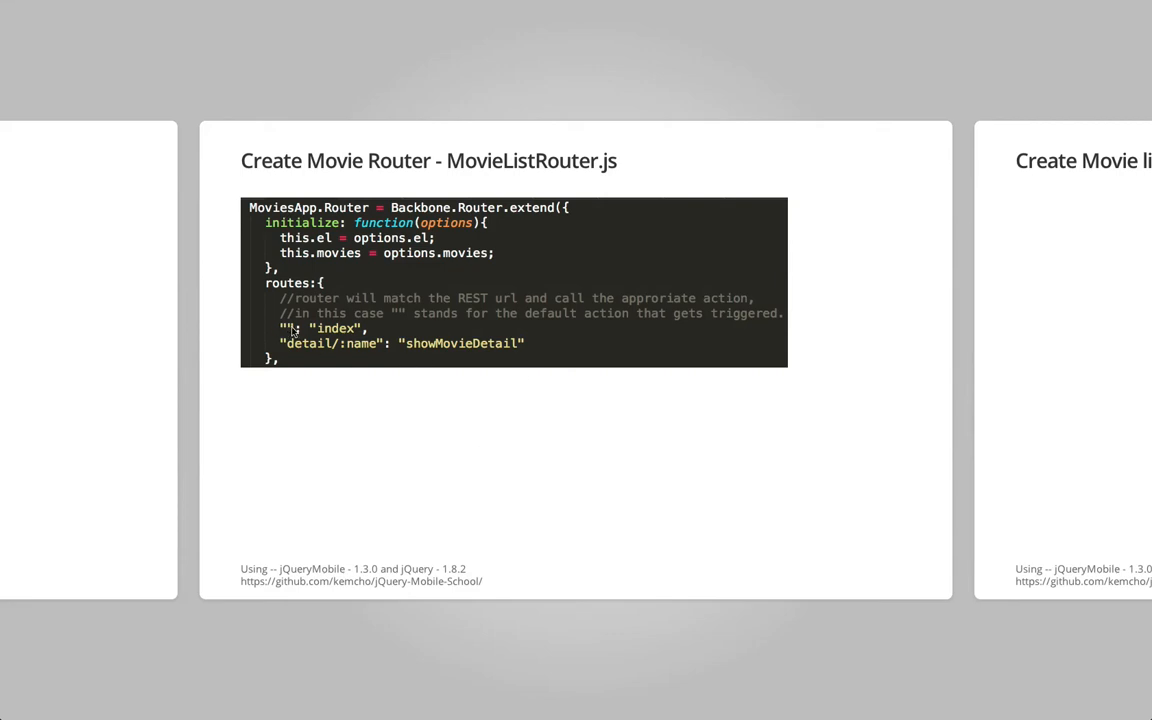
mouse_move(340, 336)
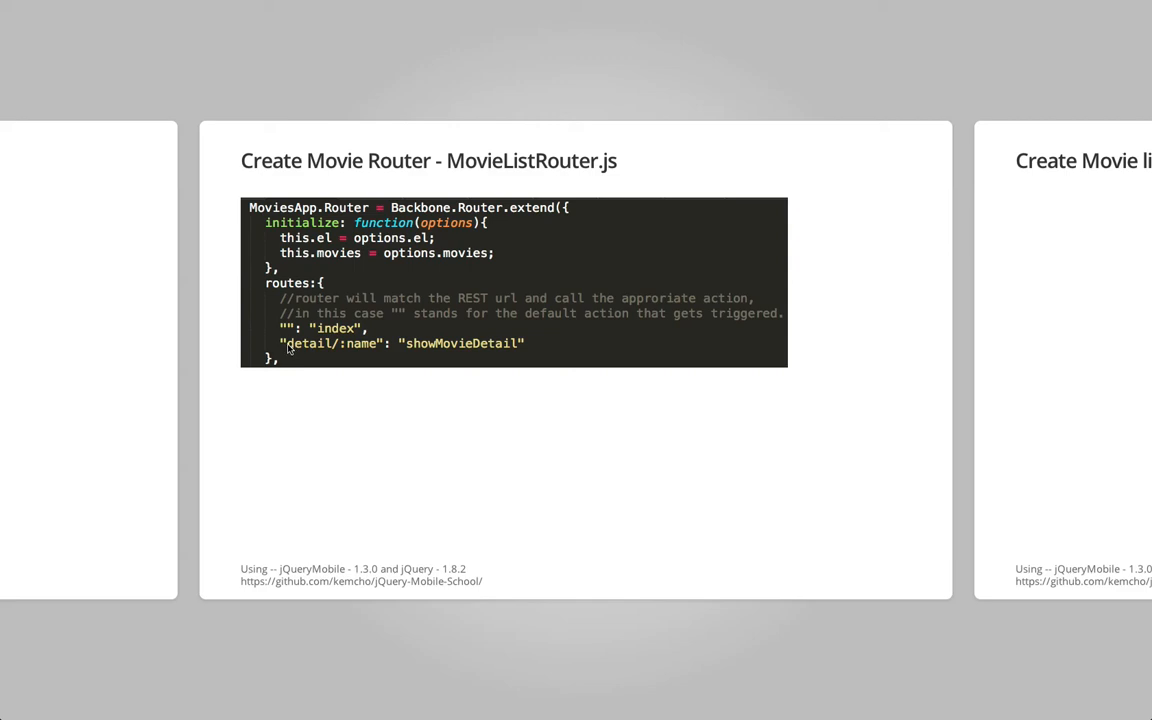
mouse_move(364, 350)
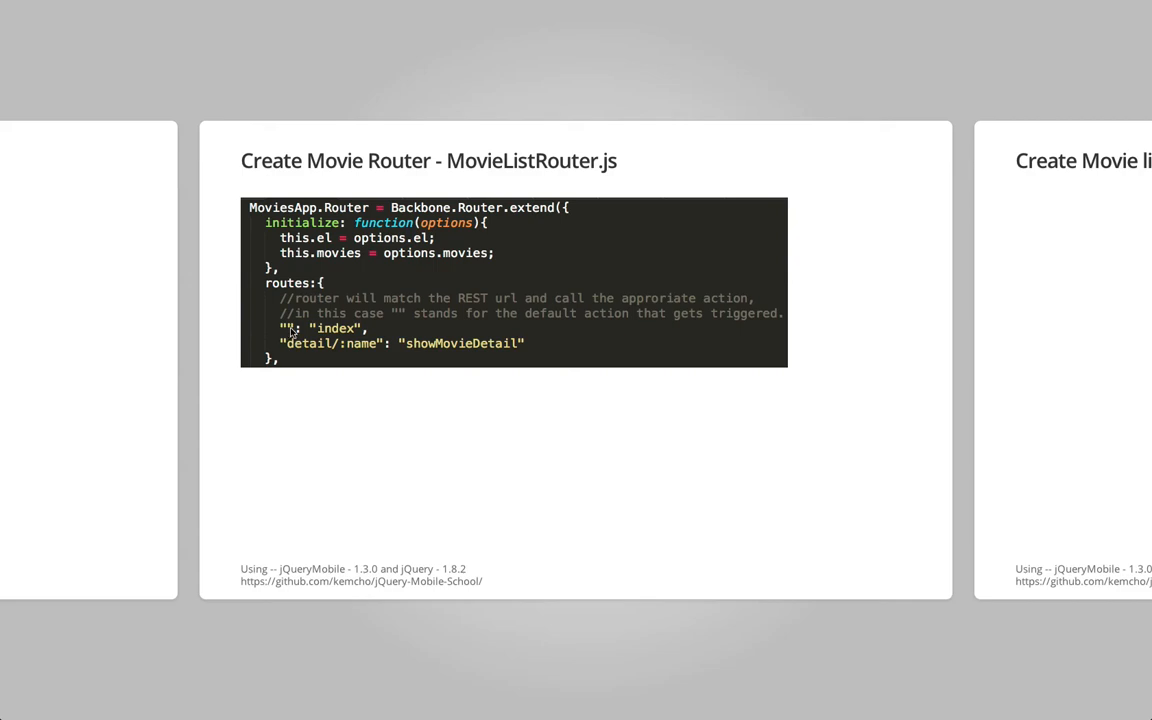
mouse_move(470, 302)
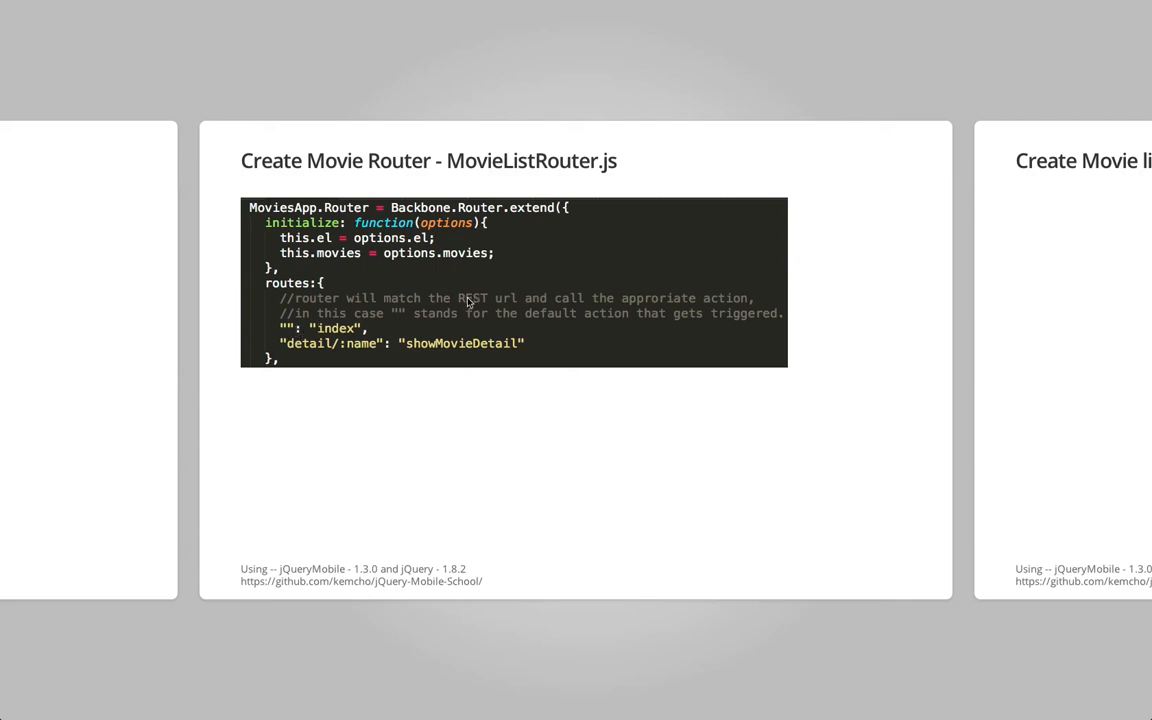
mouse_move(392, 358)
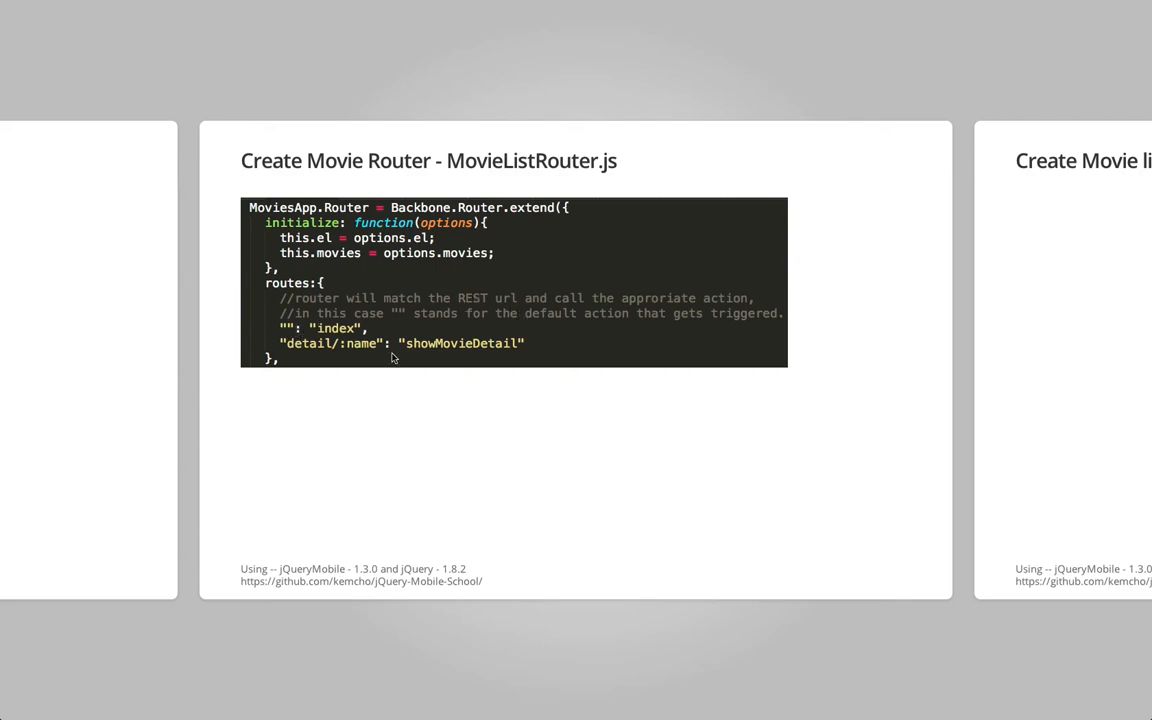
mouse_move(420, 370)
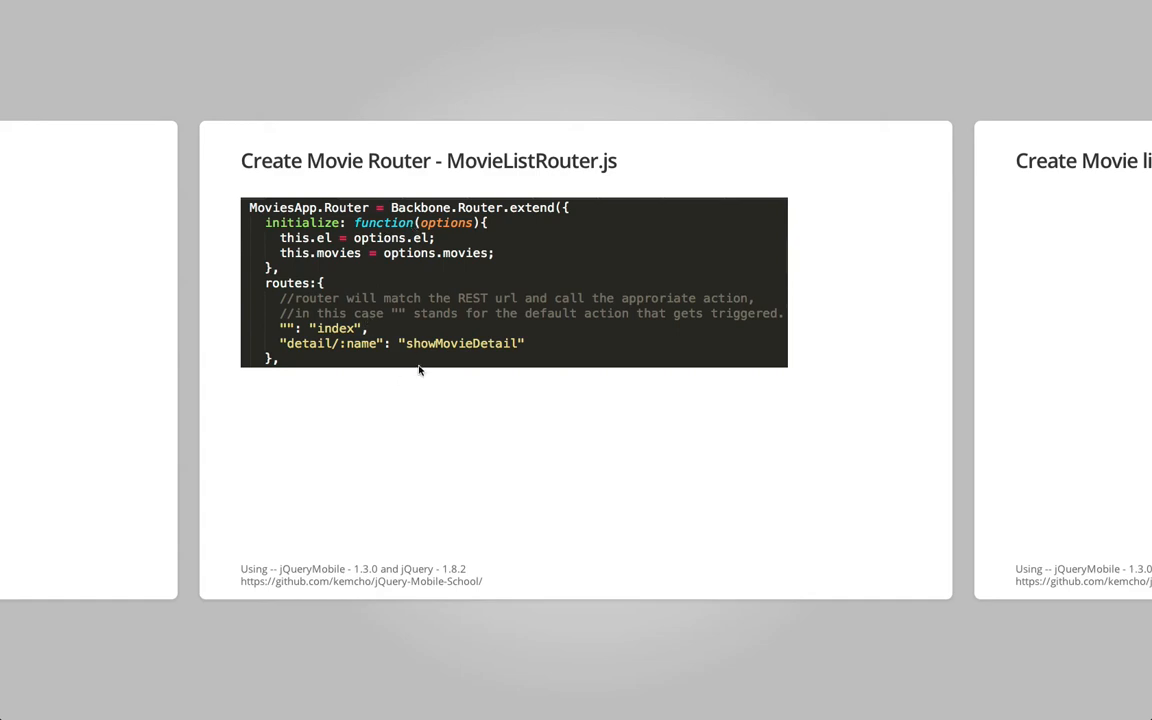
mouse_move(410, 386)
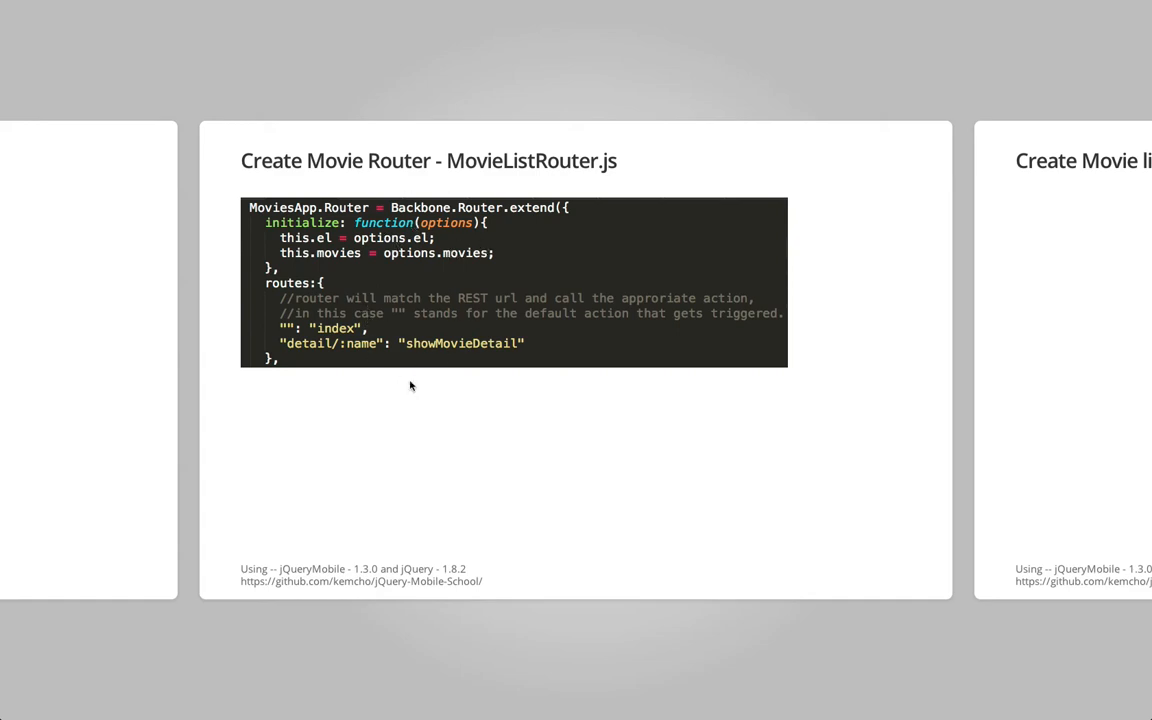
mouse_move(392, 368)
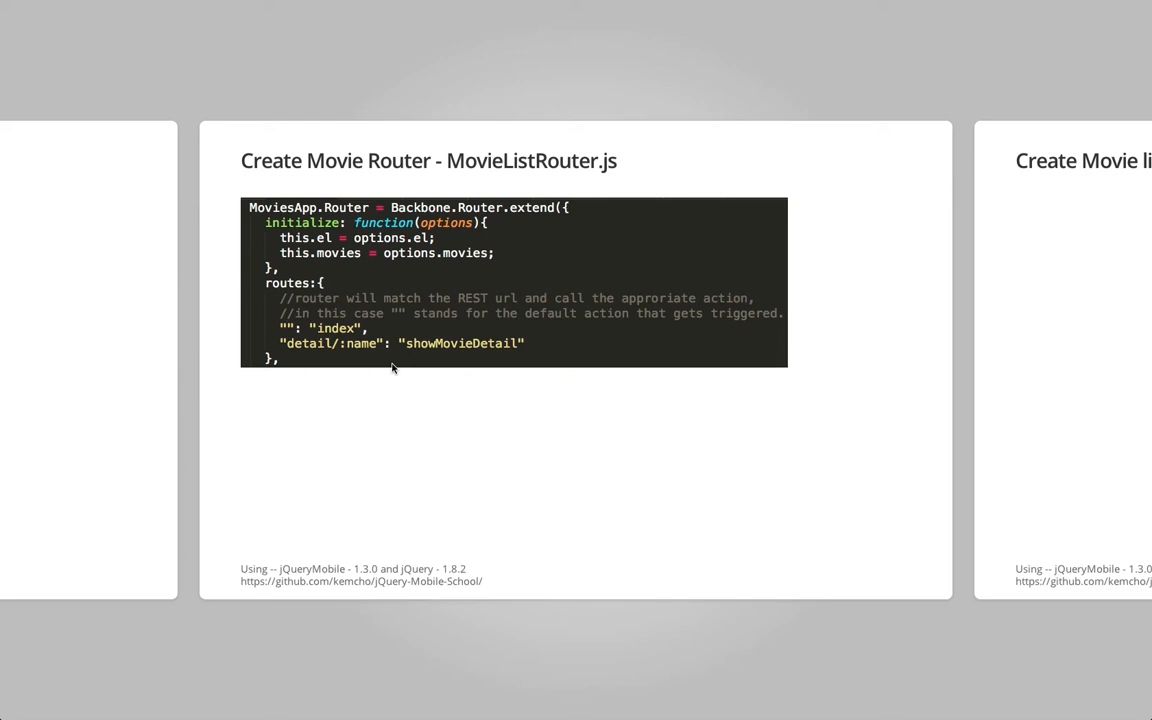
scroll(right, 3)
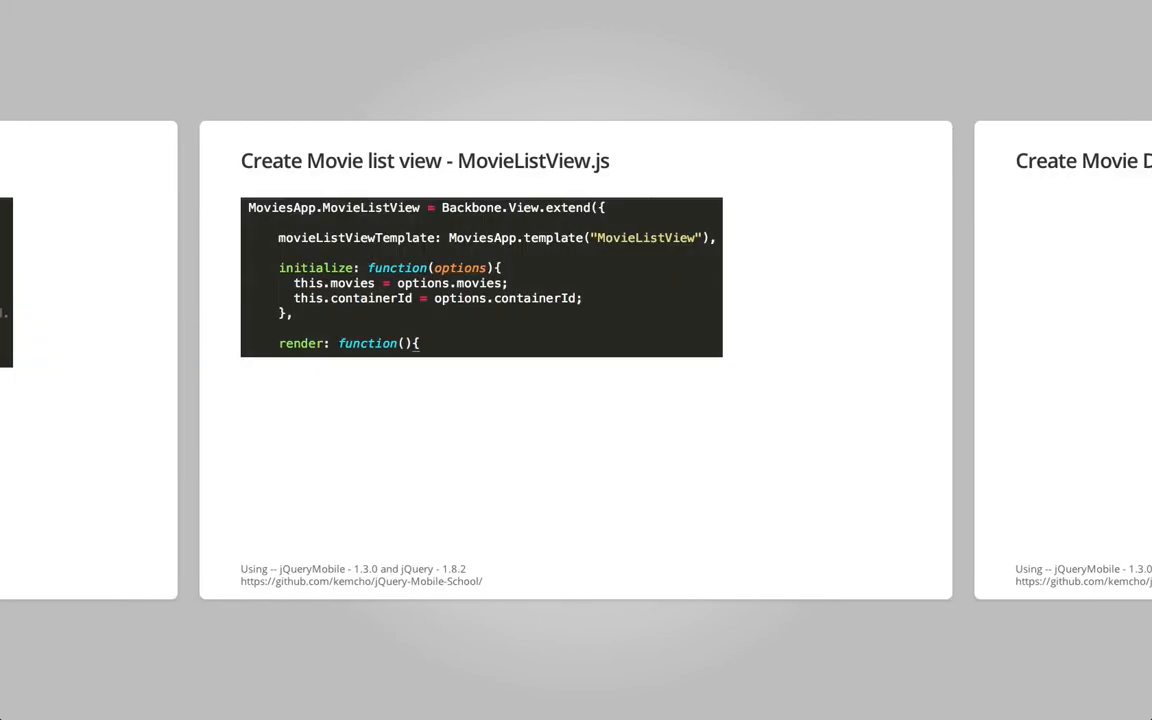
mouse_move(452, 268)
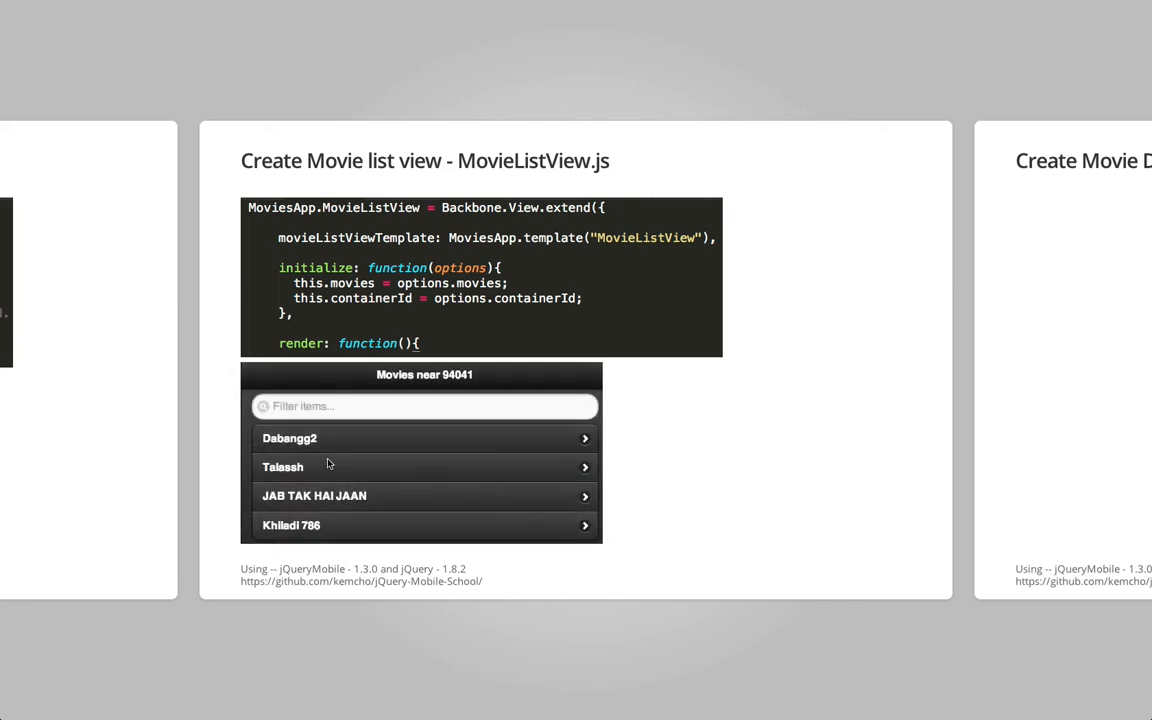
mouse_move(370, 492)
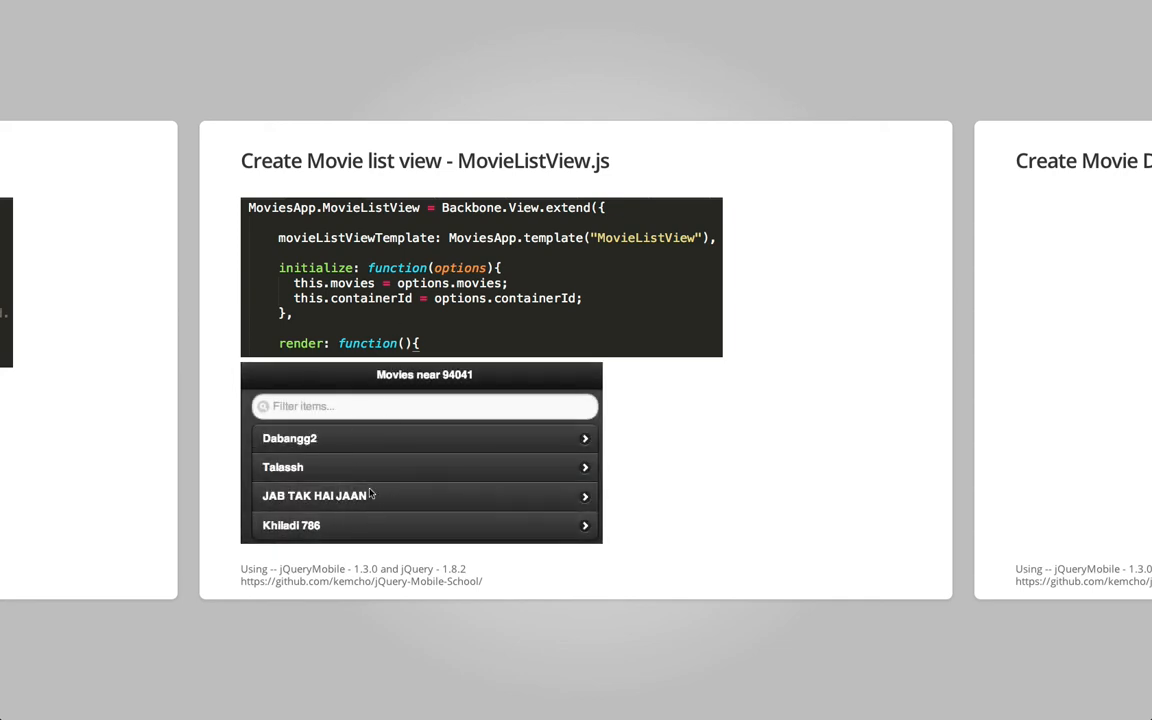
mouse_move(408, 218)
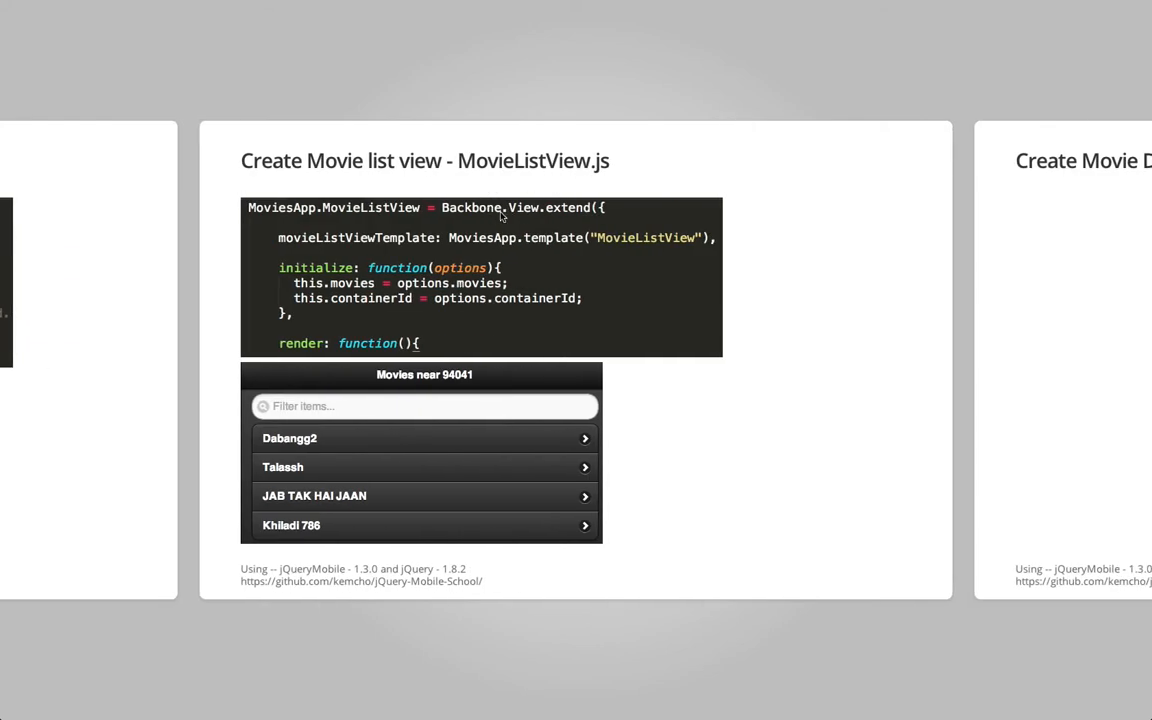
mouse_move(292, 498)
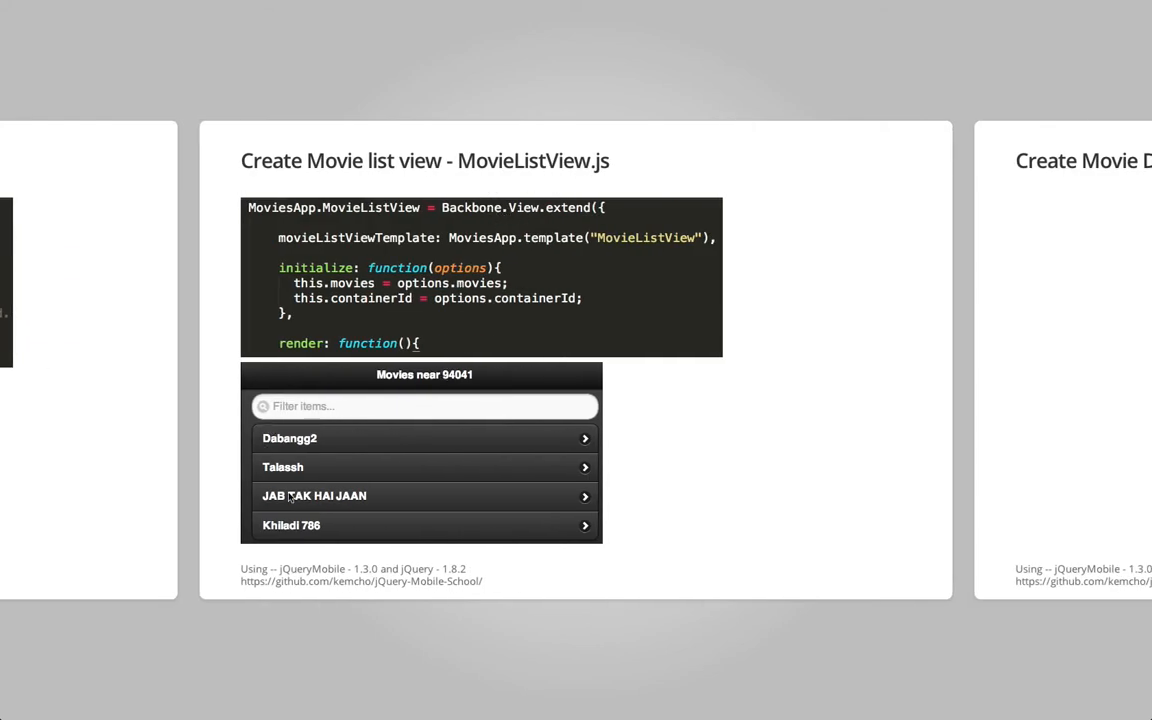
mouse_move(318, 432)
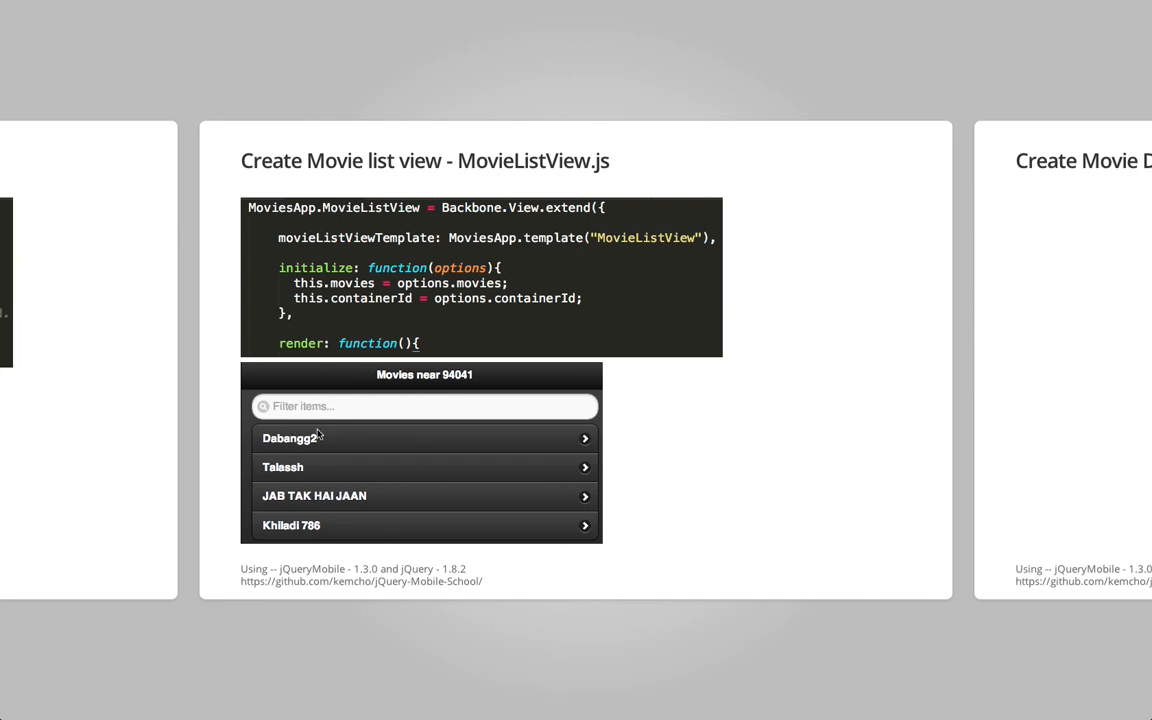
mouse_move(324, 452)
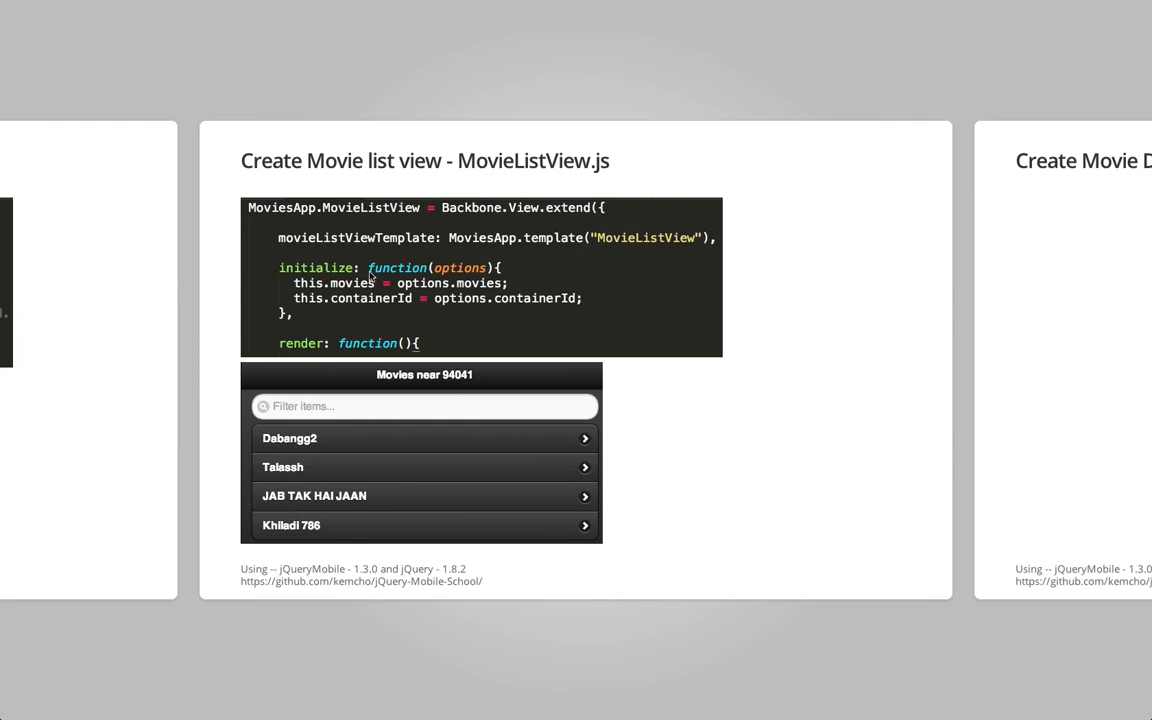
mouse_move(336, 420)
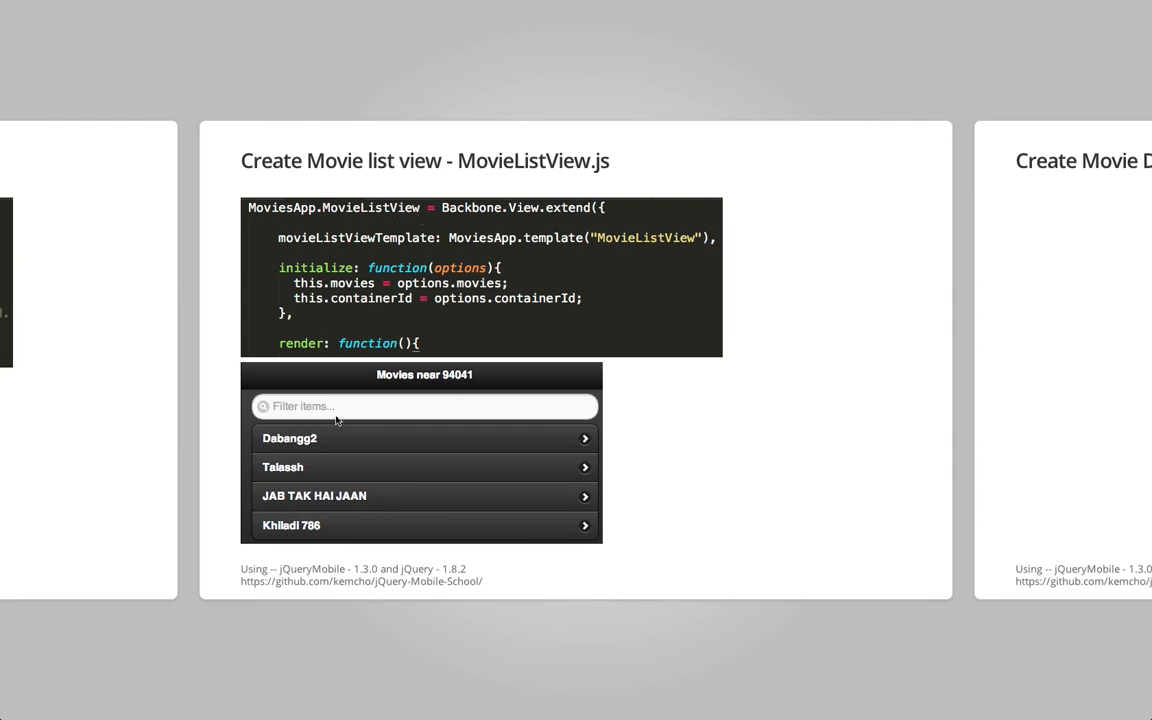
mouse_move(398, 292)
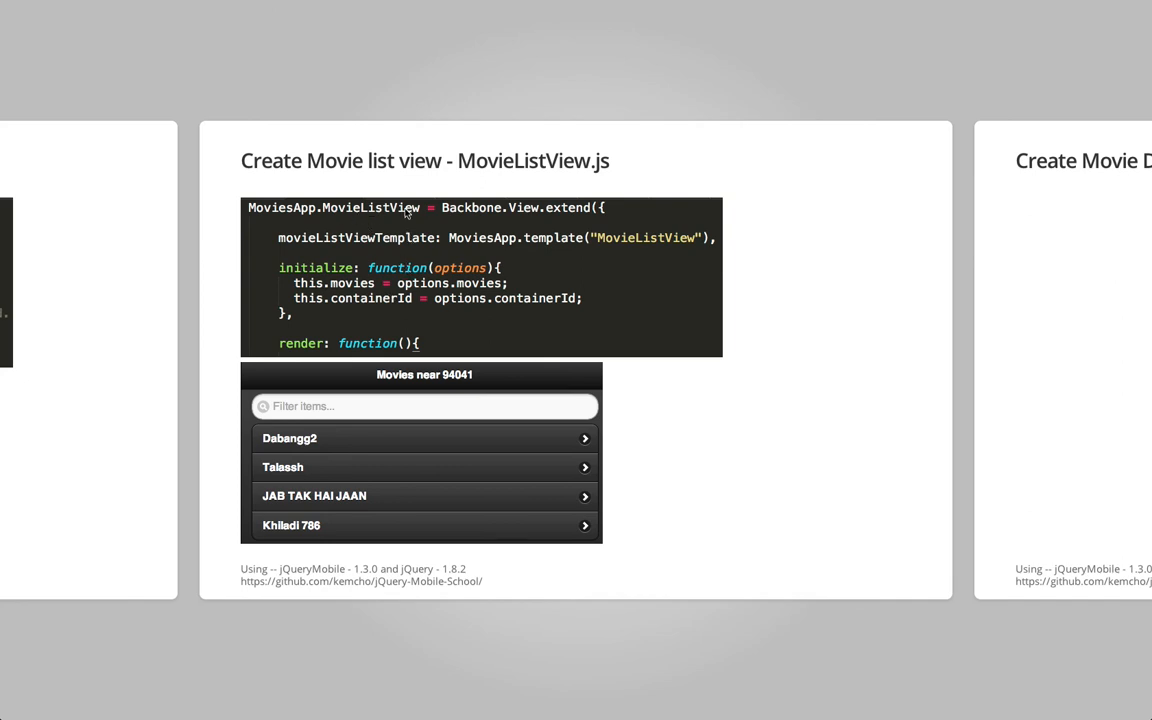
mouse_move(444, 520)
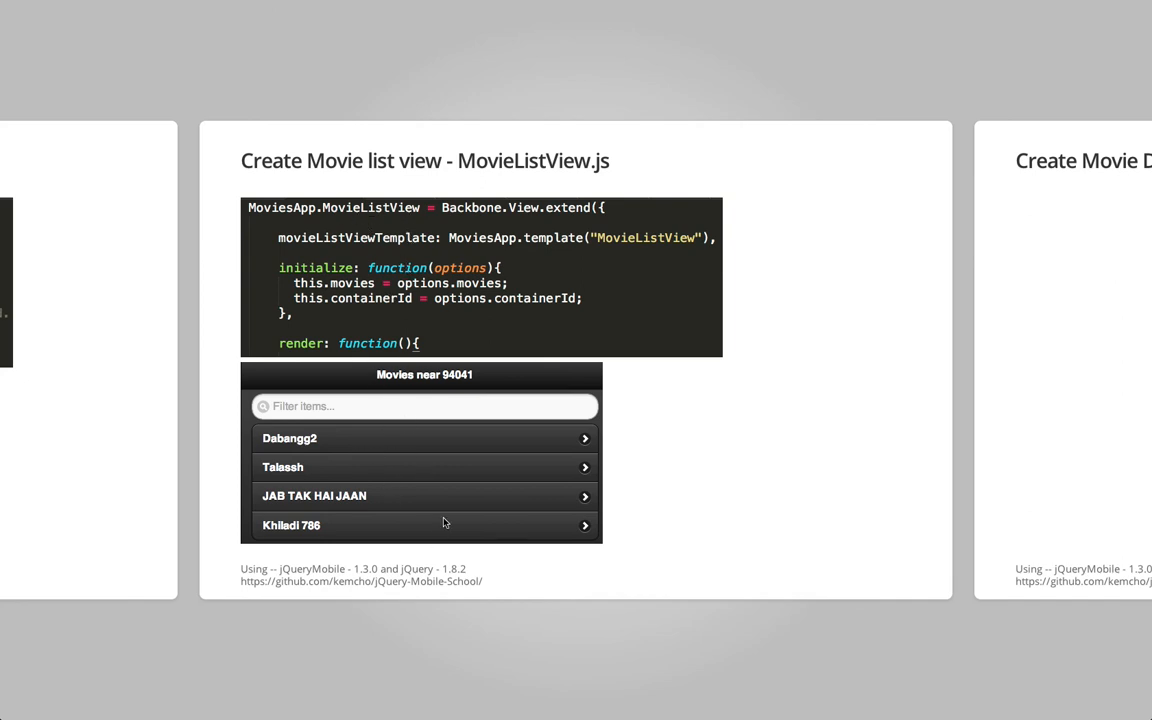
mouse_move(448, 512)
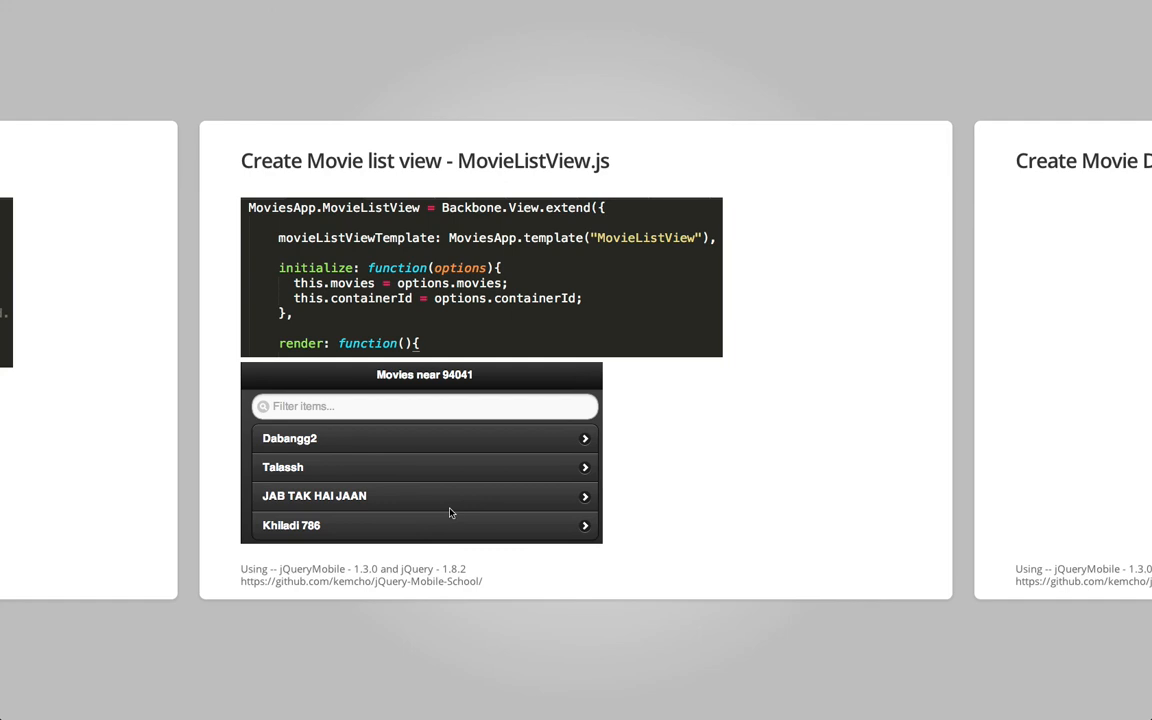
scroll(right, 3)
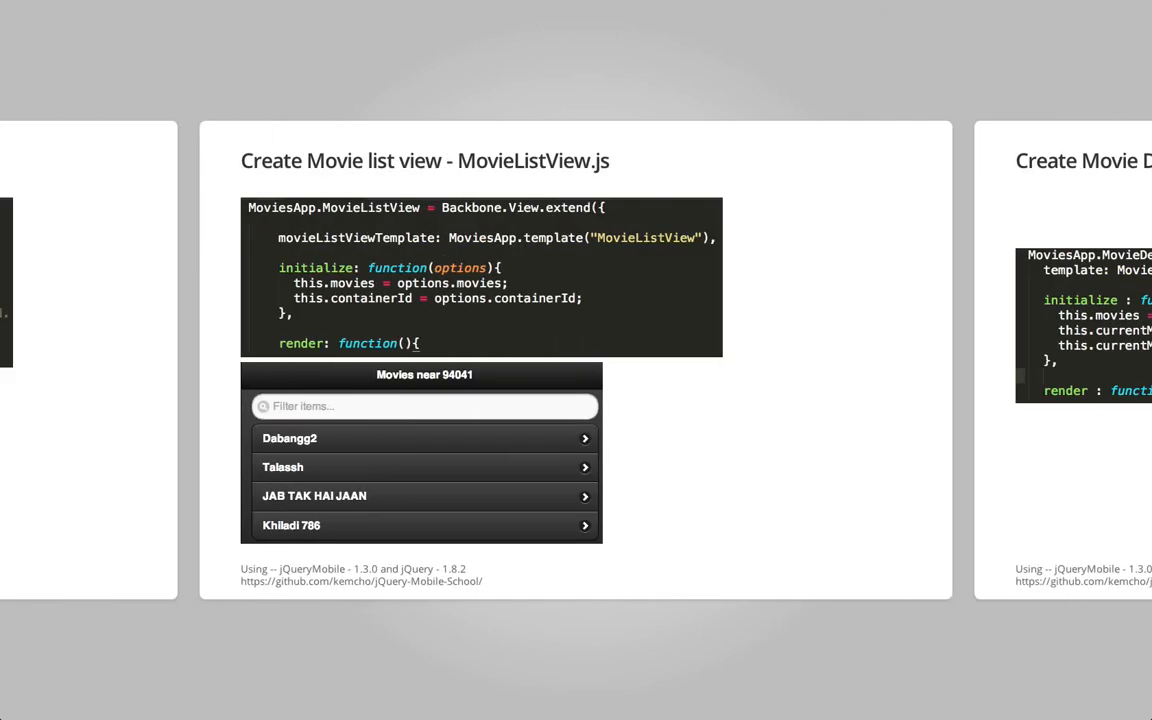
mouse_move(314, 482)
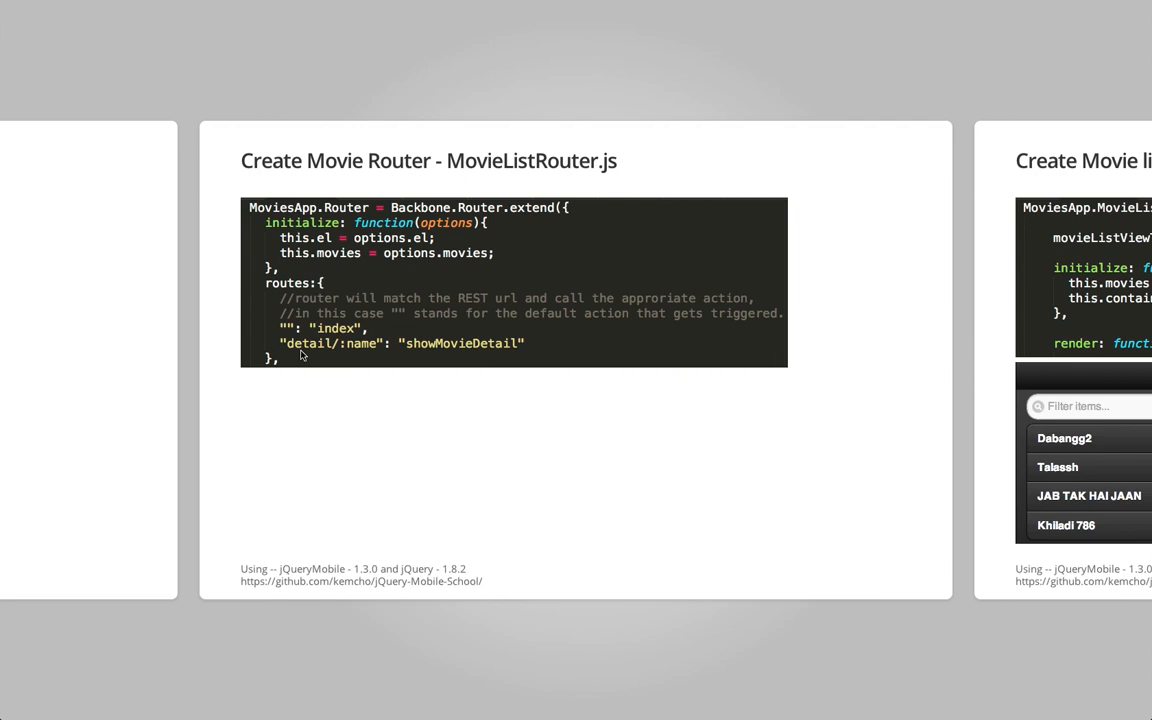
mouse_move(338, 340)
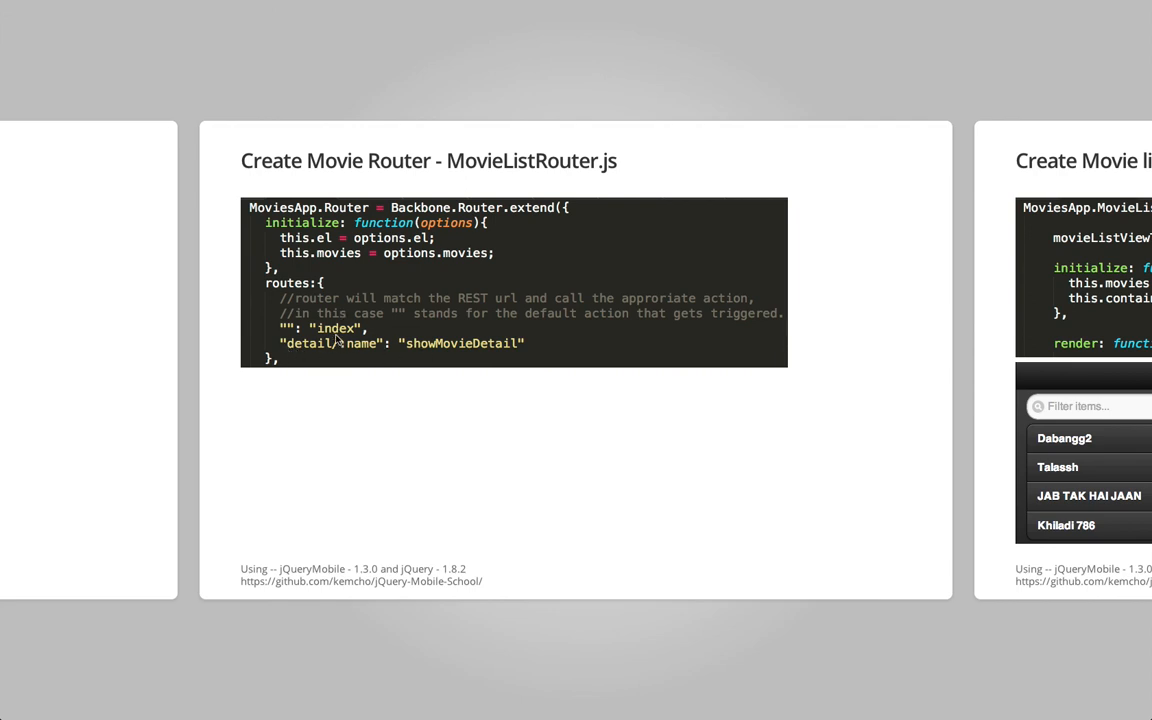